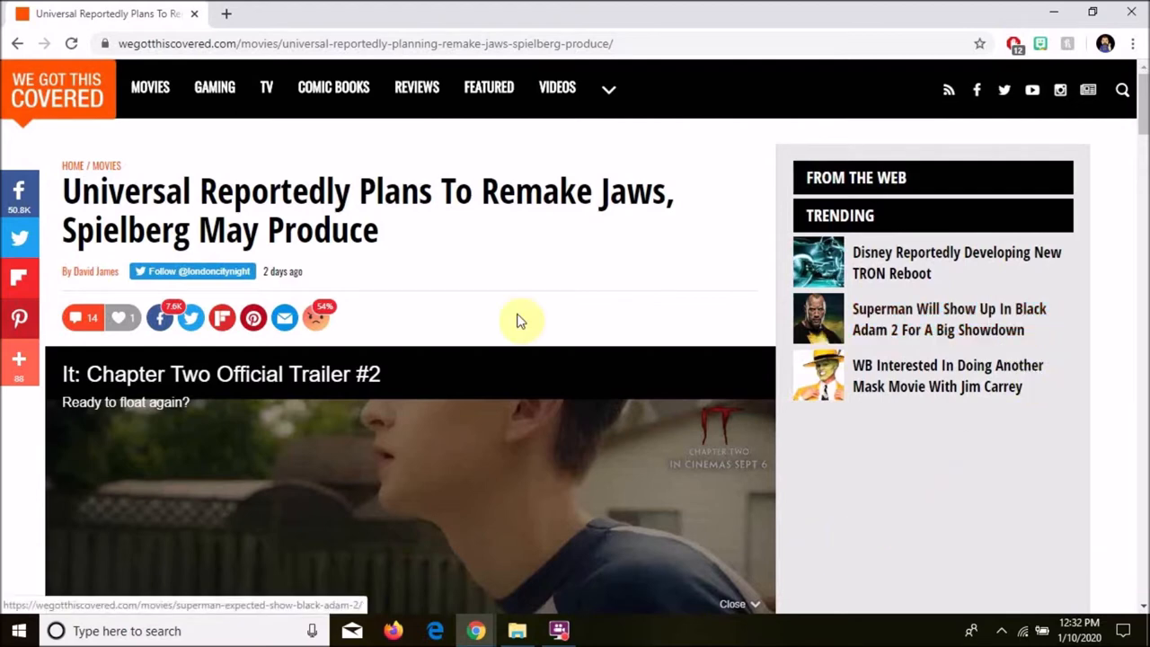
{"action": "mouse_move", "coordinate": [95, 274]}
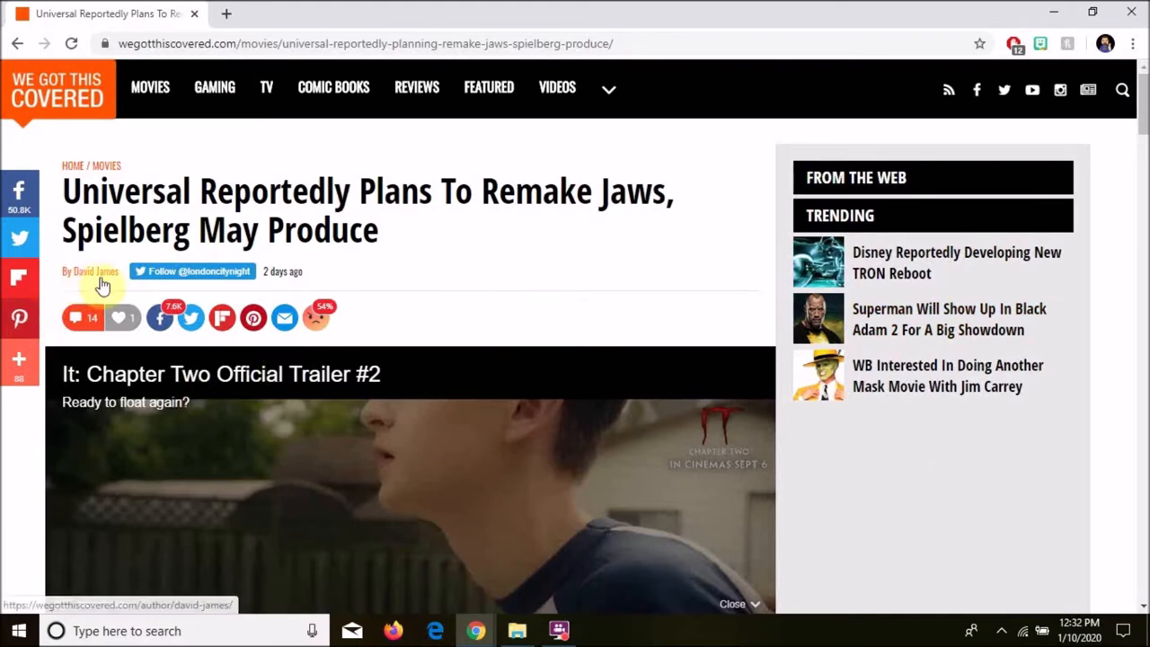
{"action": "mouse_move", "coordinate": [229, 148]}
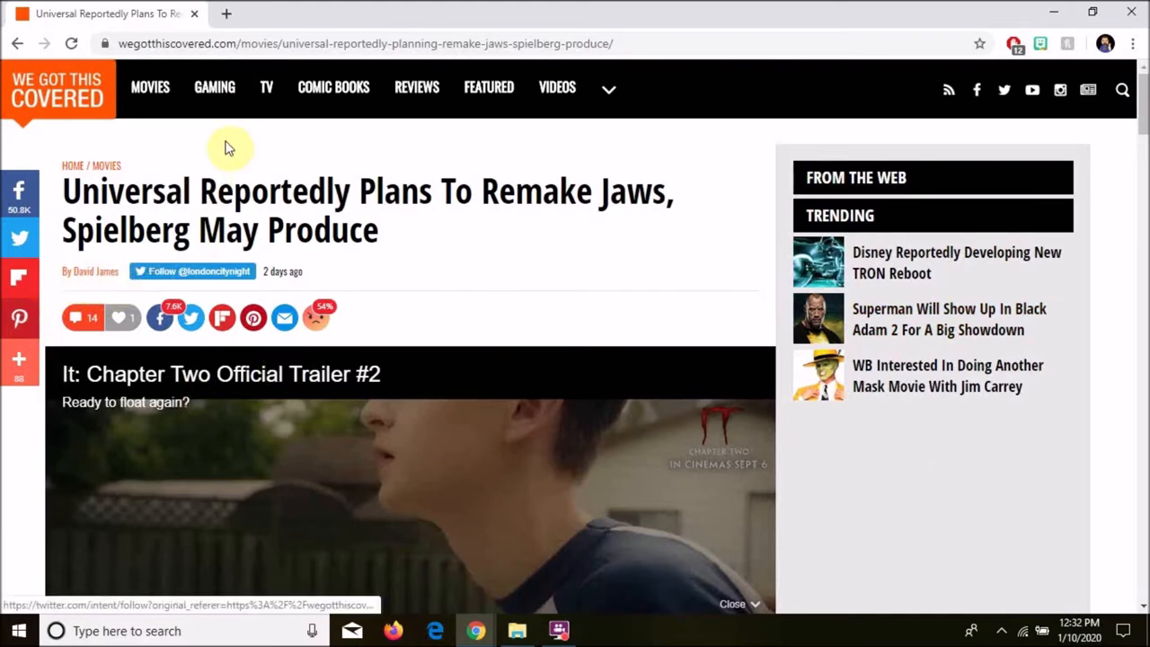
{"action": "mouse_move", "coordinate": [92, 129]}
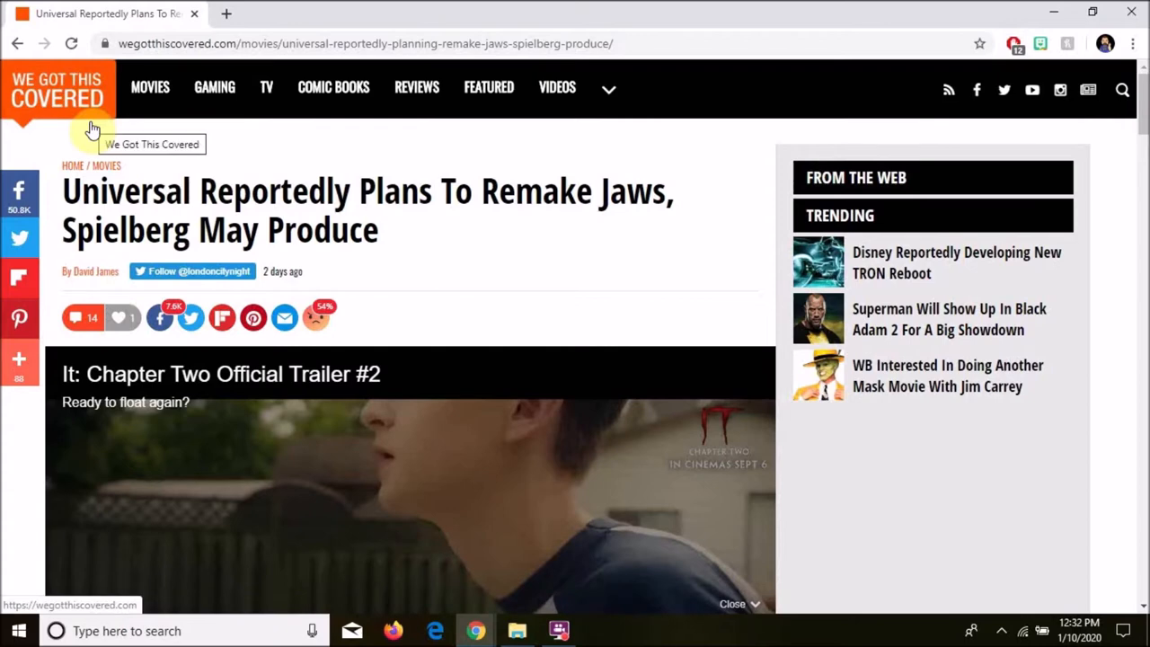
{"action": "mouse_move", "coordinate": [239, 144]}
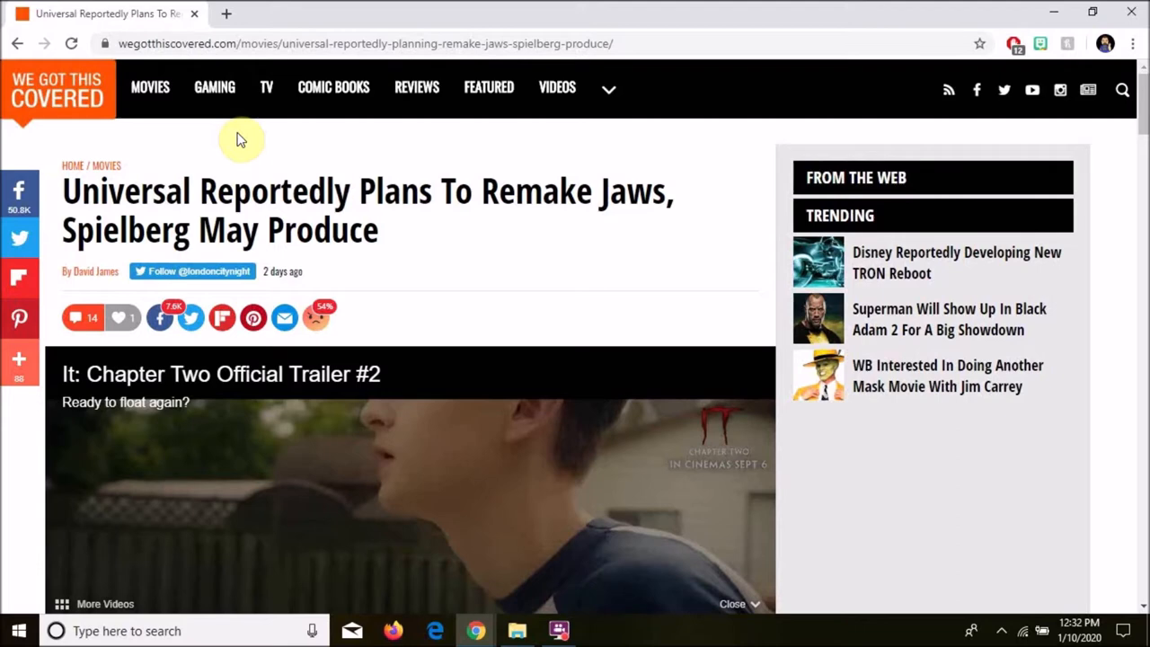
{"action": "mouse_move", "coordinate": [807, 11]}
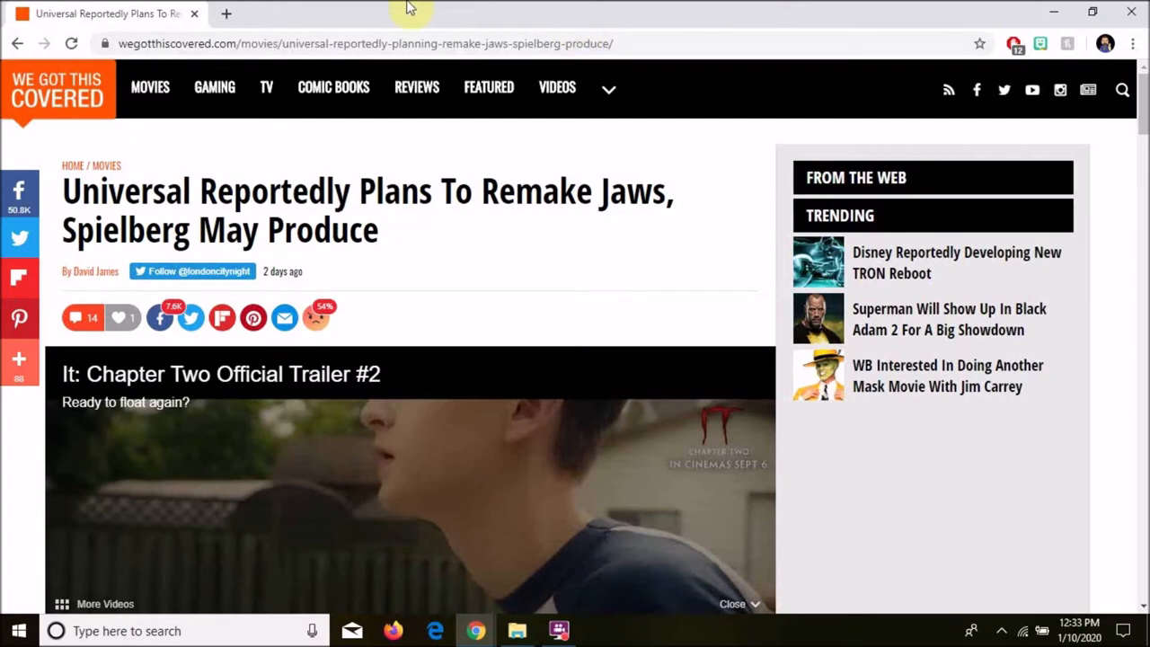
Step: Scroll the Jaws remake article past the trailer video to its first body paragraphs
{"action": "left_click", "coordinate": [489, 87]}
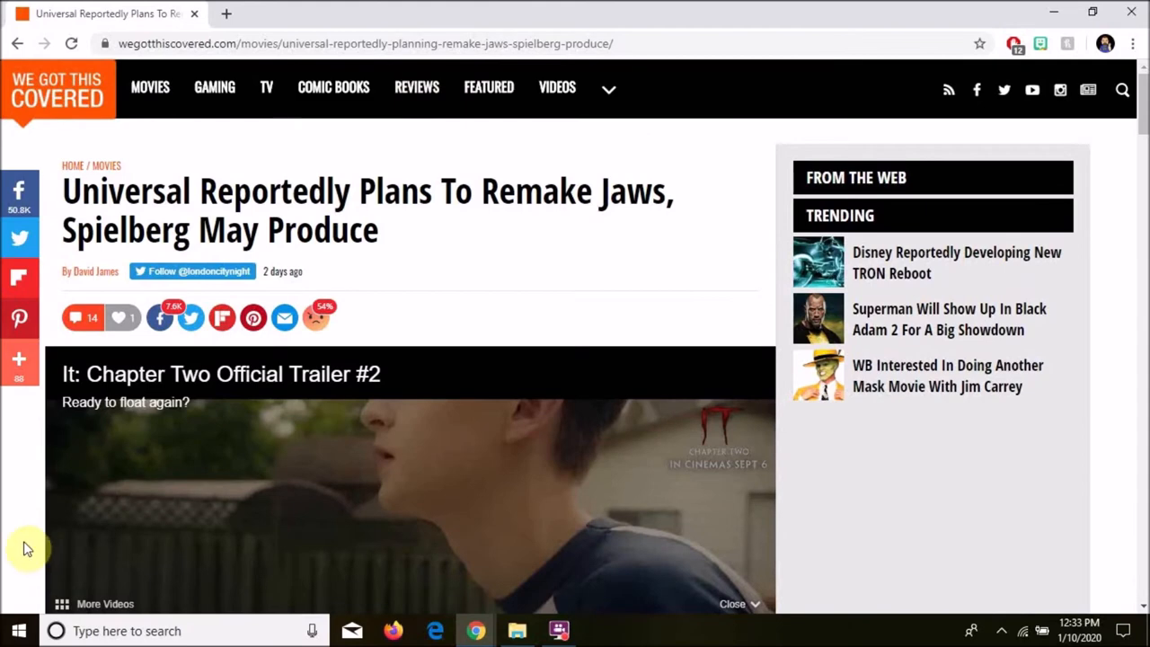
{"action": "scroll", "scroll_direction": "down", "scroll_amount": 3}
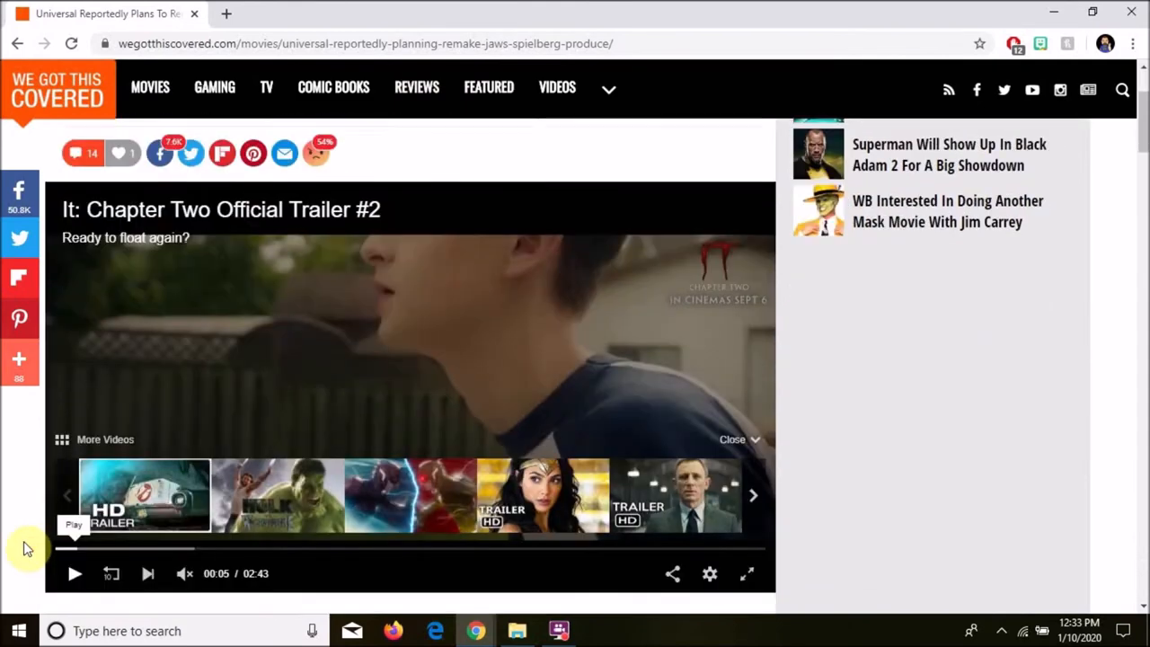
{"action": "scroll", "scroll_direction": "down", "scroll_amount": 3}
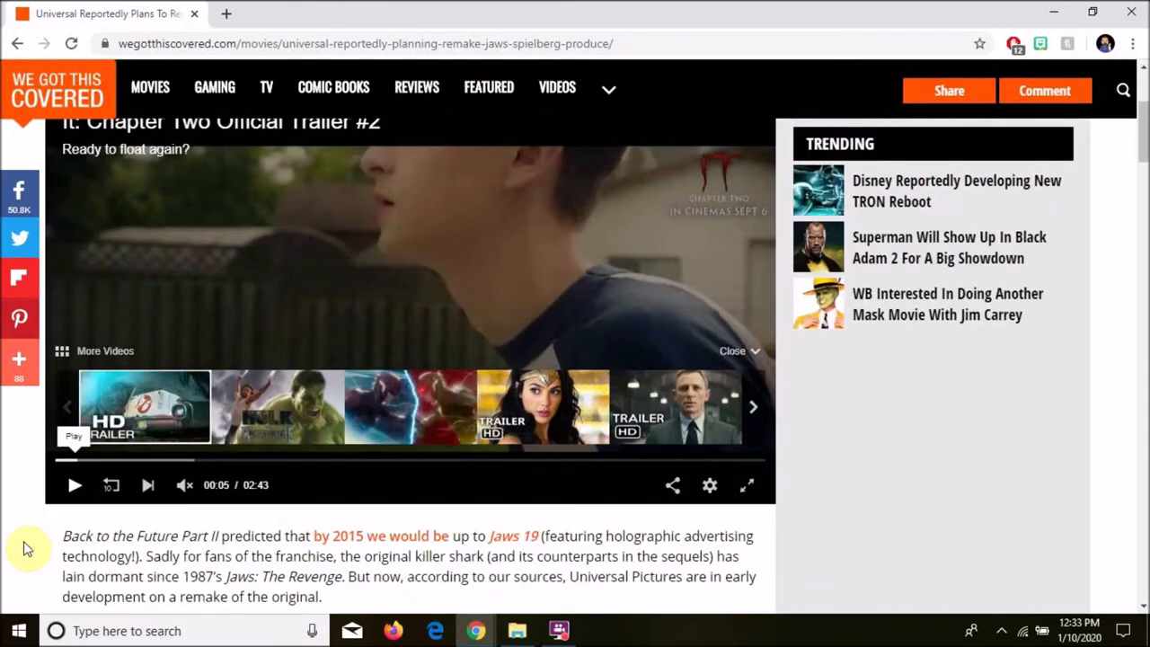
{"action": "scroll", "scroll_direction": "up", "scroll_amount": 3}
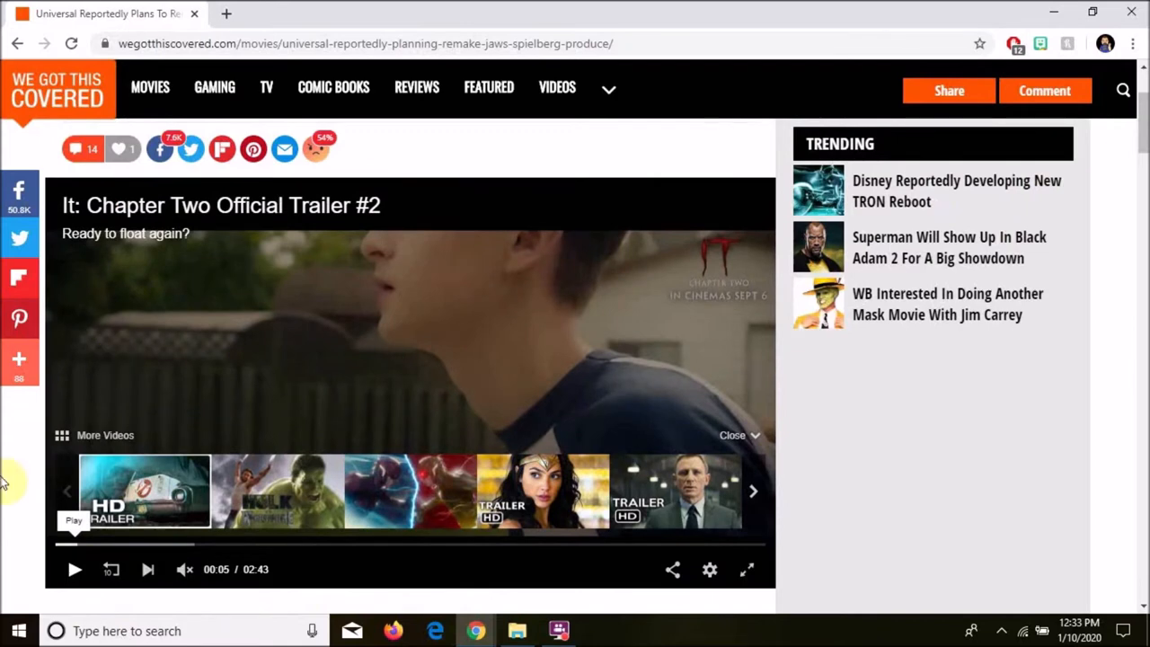
{"action": "scroll", "scroll_direction": "down", "scroll_amount": 3}
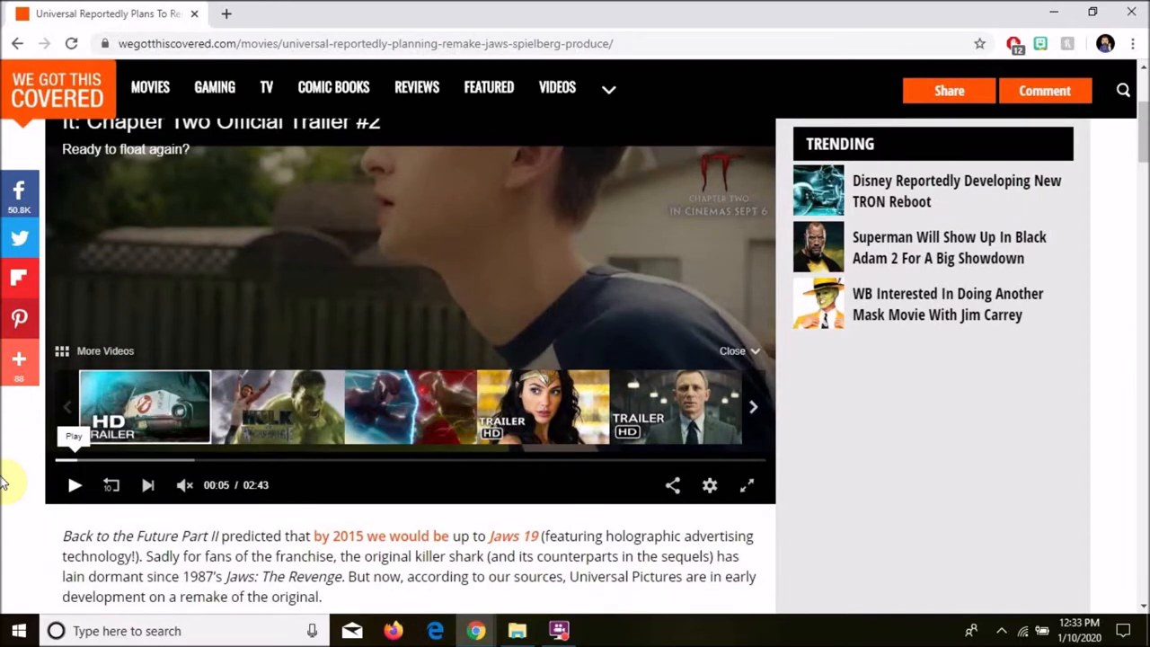
{"action": "scroll", "scroll_direction": "down", "scroll_amount": 3}
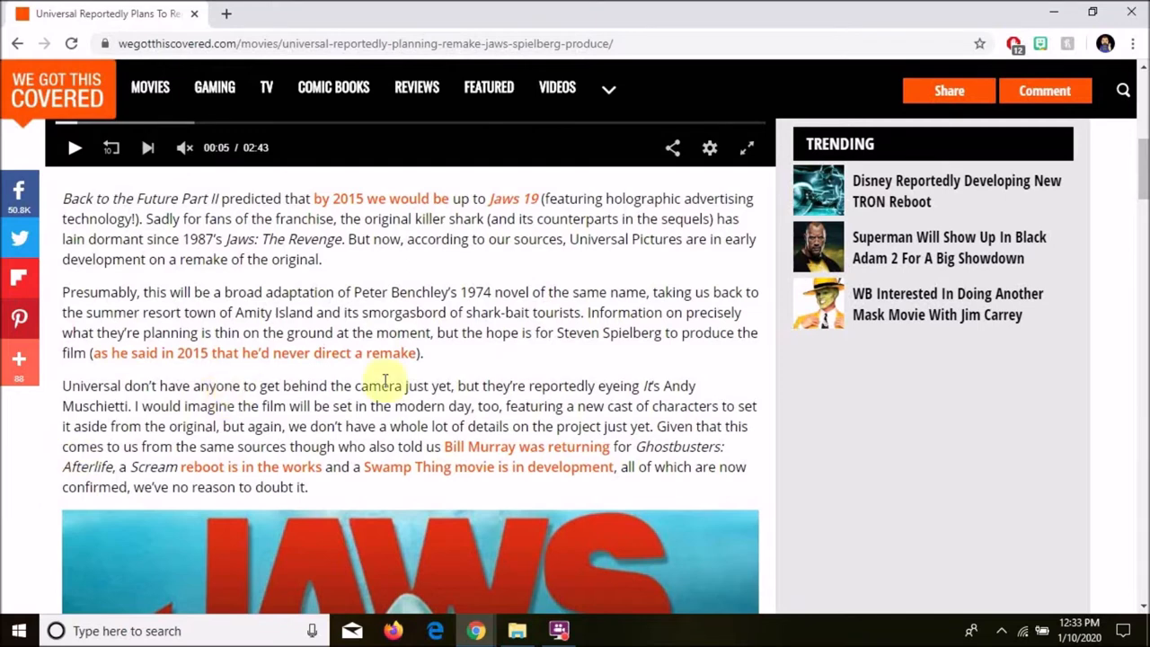
{"action": "mouse_move", "coordinate": [408, 385]}
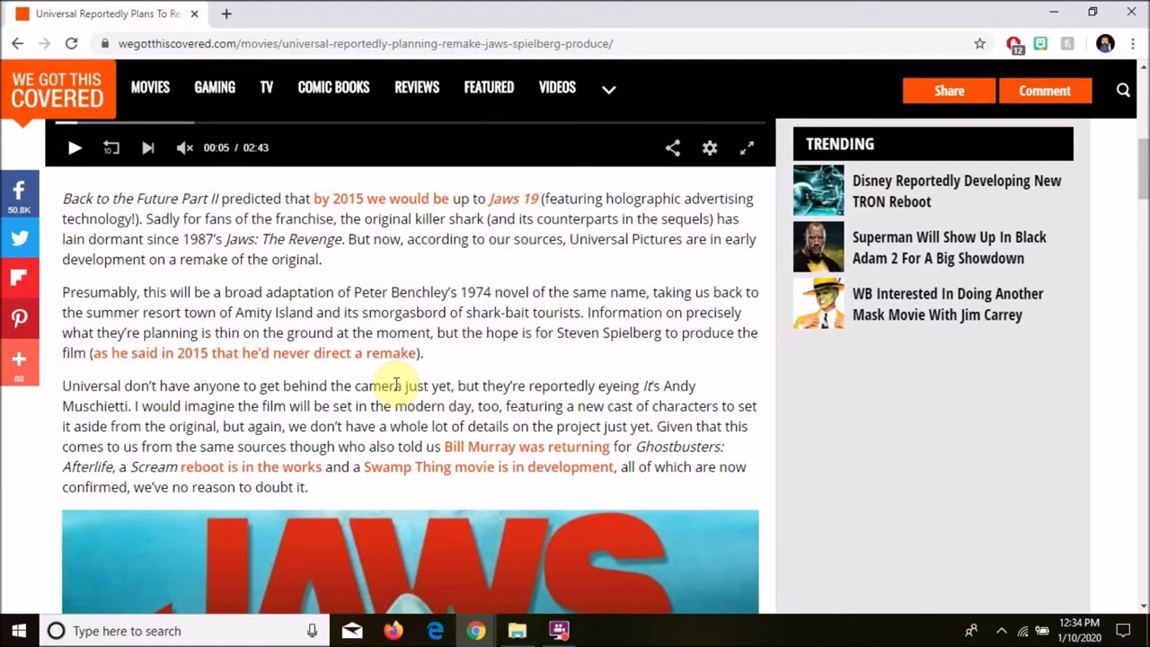
{"action": "mouse_move", "coordinate": [413, 376]}
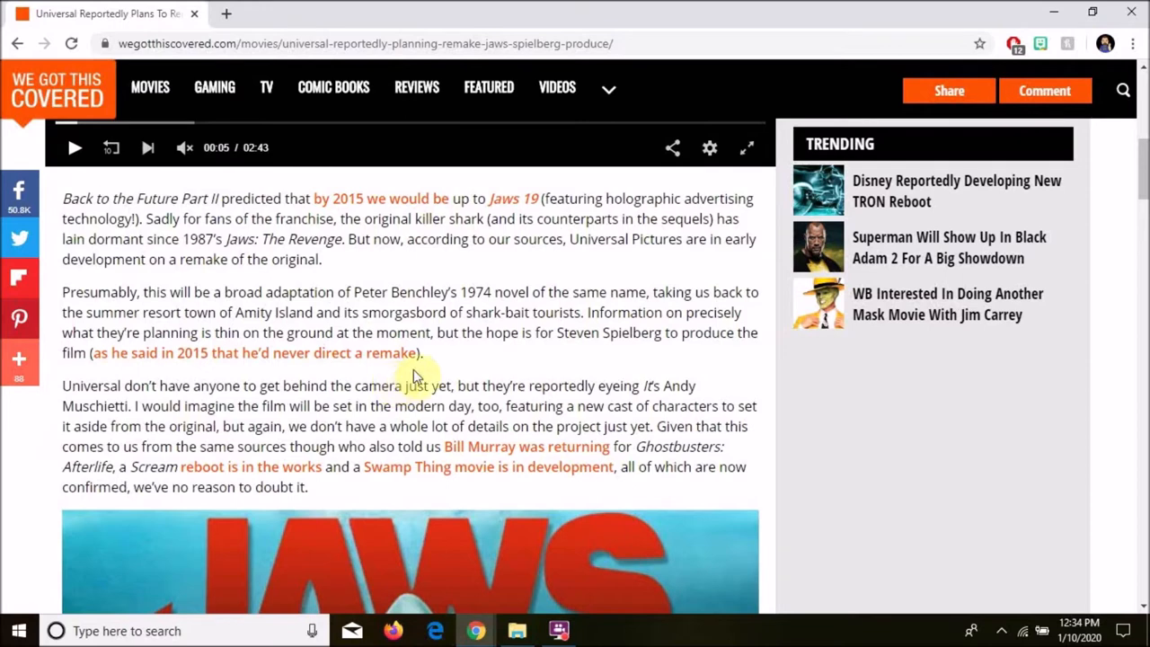
{"action": "mouse_move", "coordinate": [490, 366]}
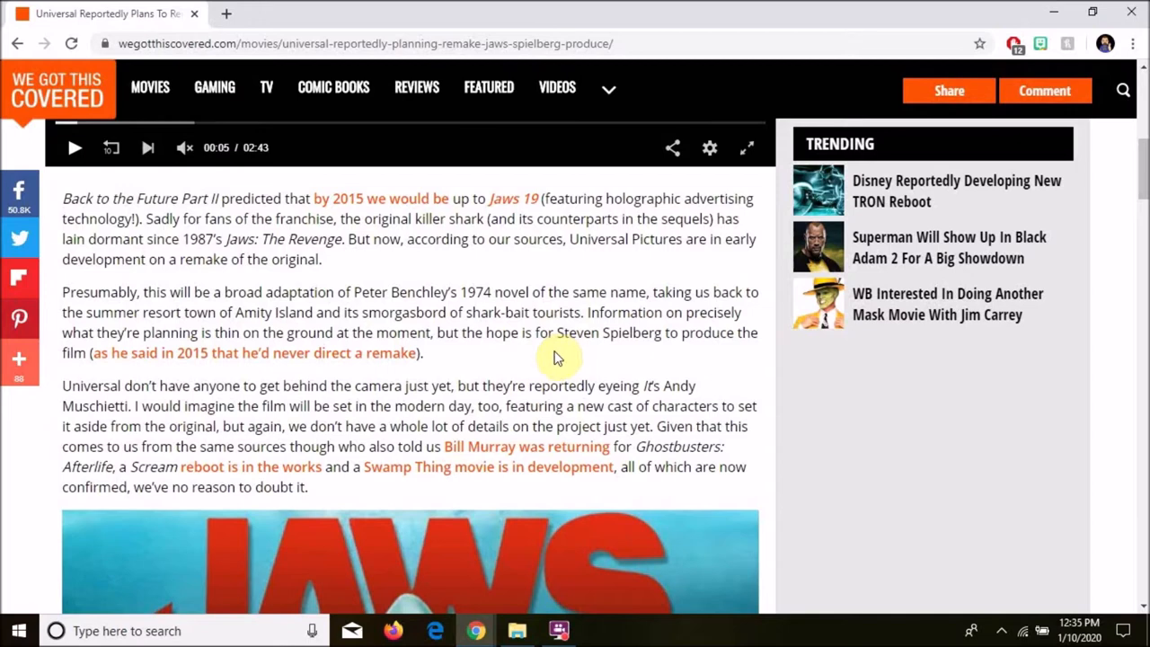
{"action": "mouse_move", "coordinate": [618, 362]}
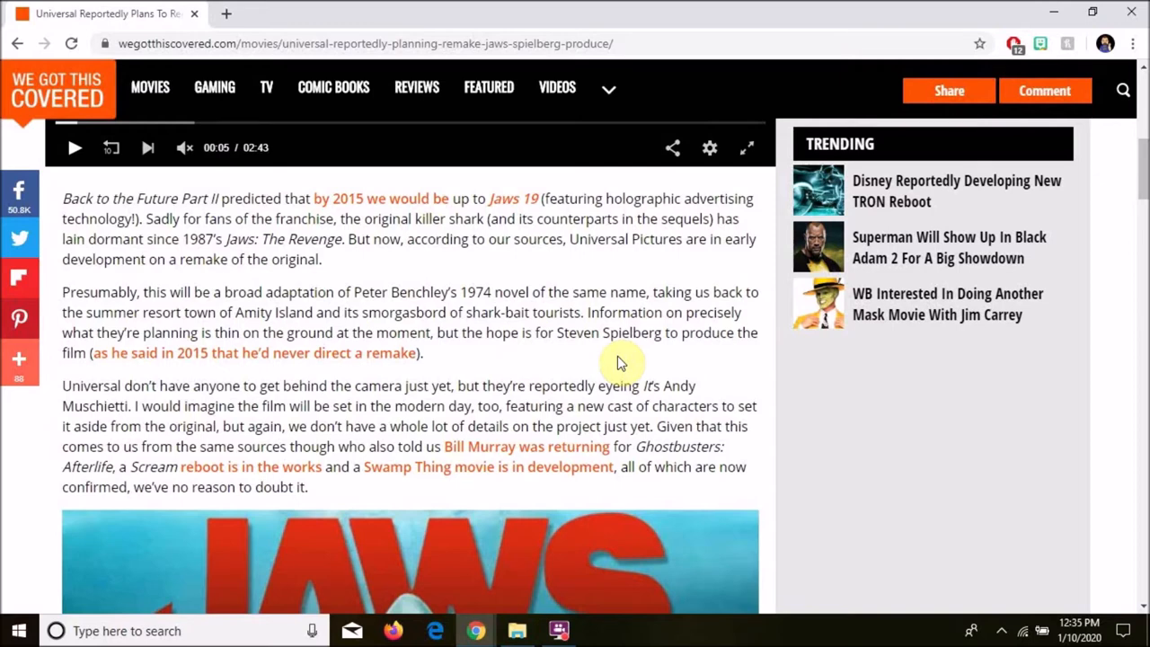
Step: Scroll down until the full Jaws poster image sits on screen
{"action": "scroll", "scroll_direction": "down", "scroll_amount": 3}
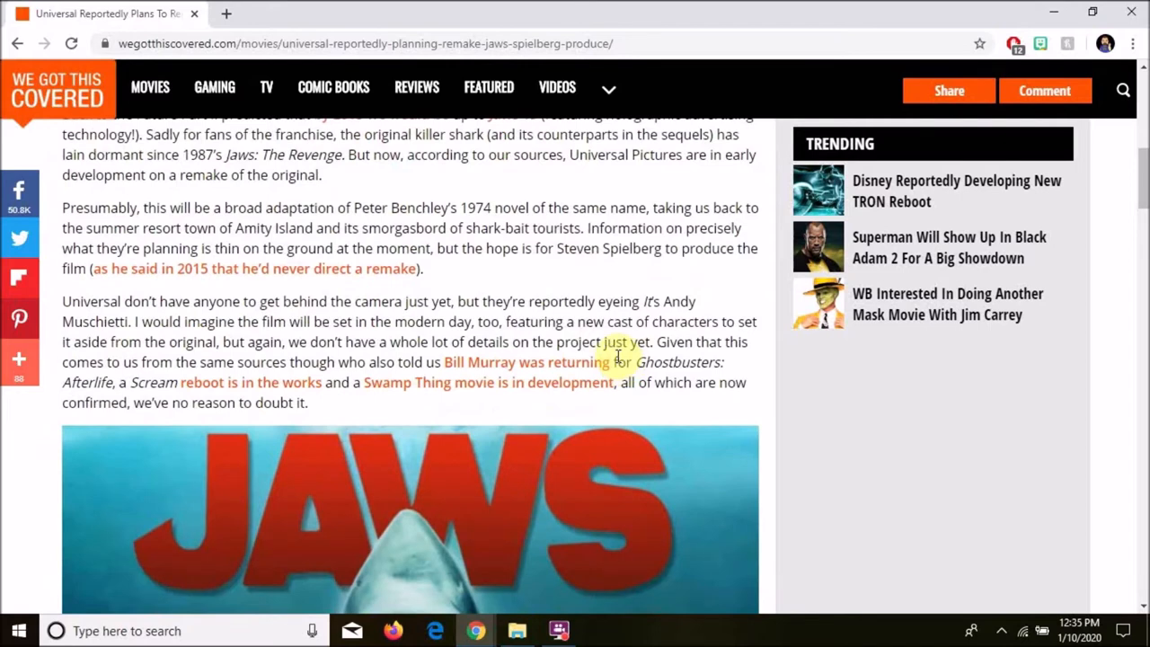
{"action": "scroll", "scroll_direction": "down", "scroll_amount": 3}
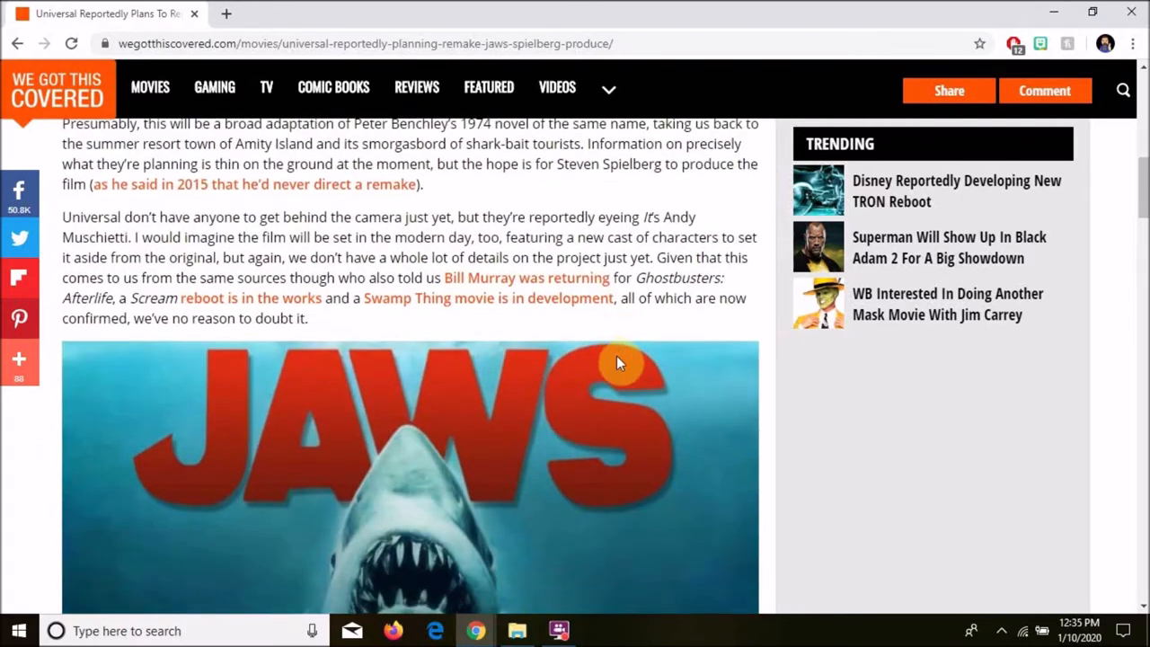
{"action": "scroll", "scroll_direction": "down", "scroll_amount": 3}
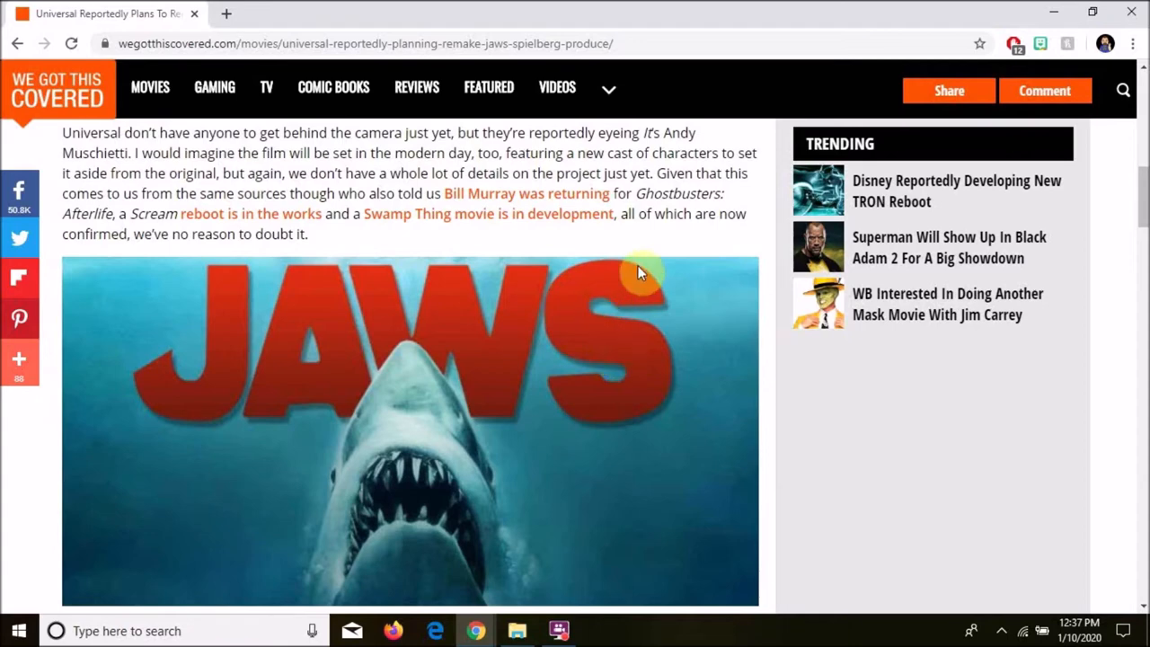
{"action": "mouse_move", "coordinate": [727, 249]}
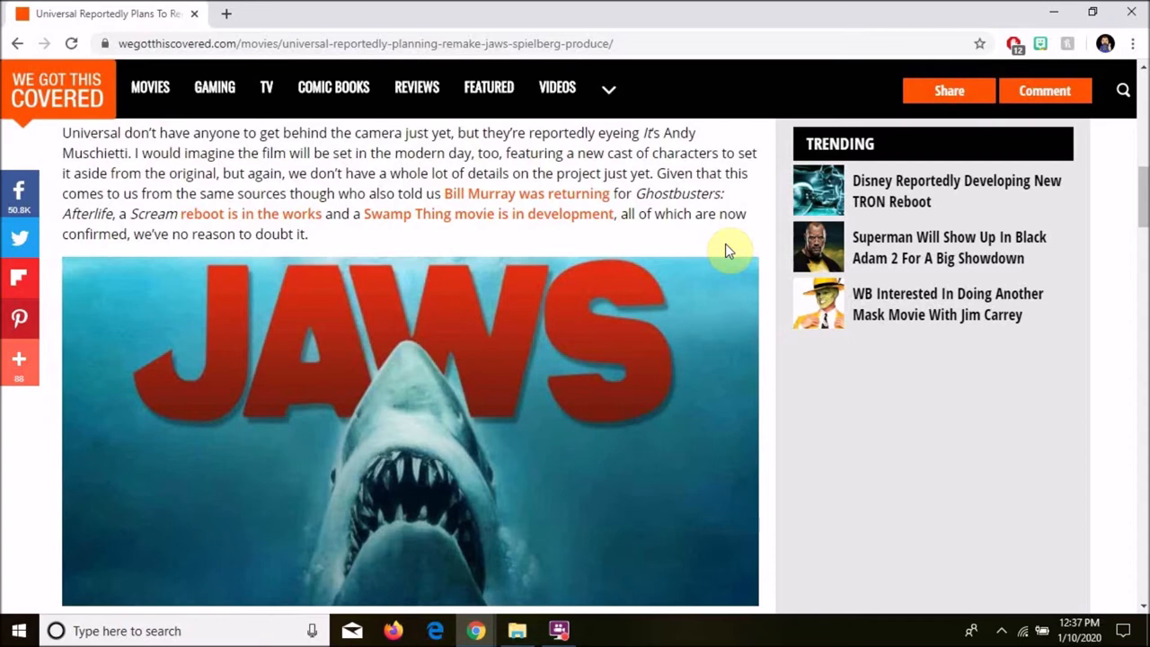
{"action": "scroll", "scroll_direction": "down", "scroll_amount": 3}
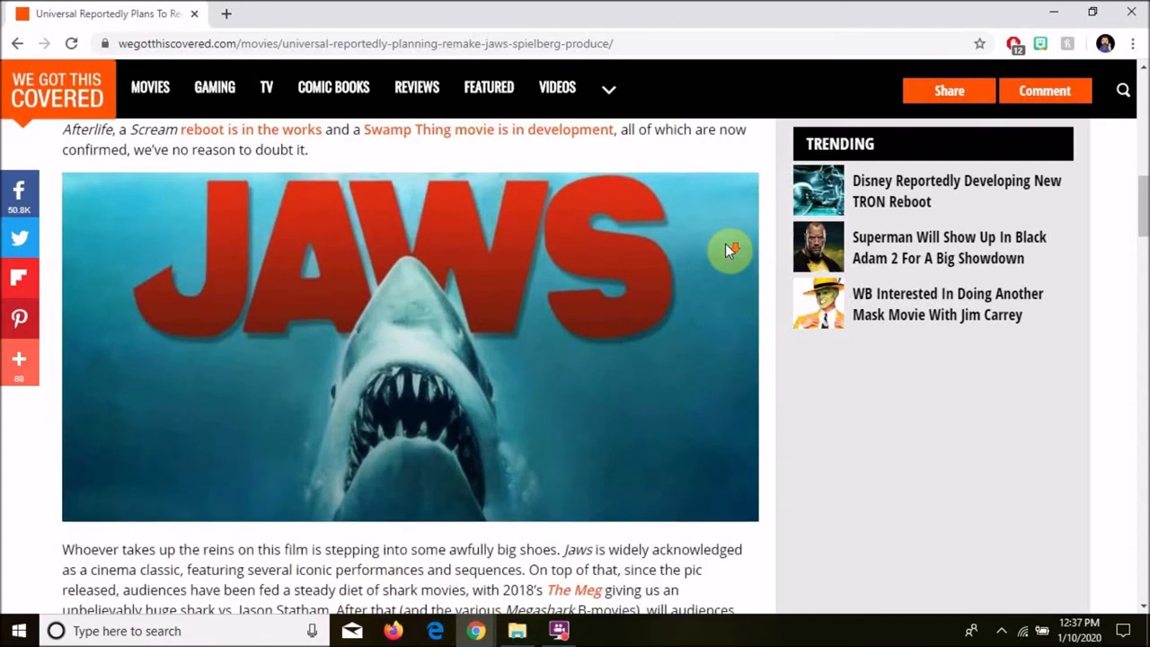
{"action": "mouse_move", "coordinate": [729, 250]}
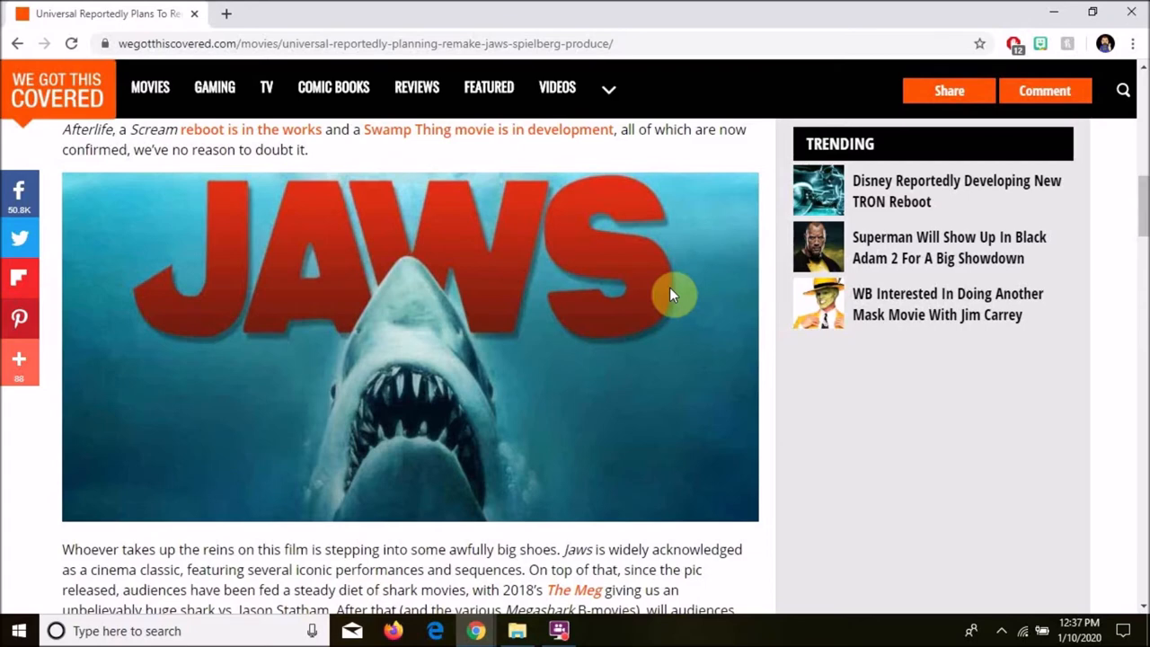
{"action": "mouse_move", "coordinate": [673, 289]}
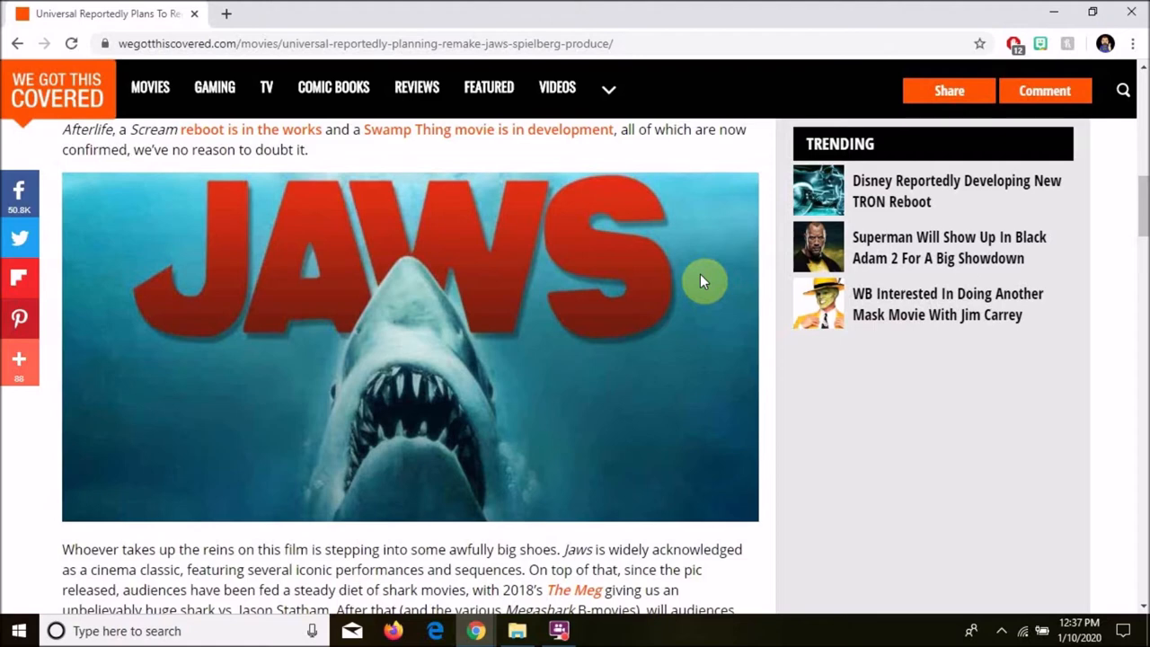
{"action": "mouse_move", "coordinate": [472, 565]}
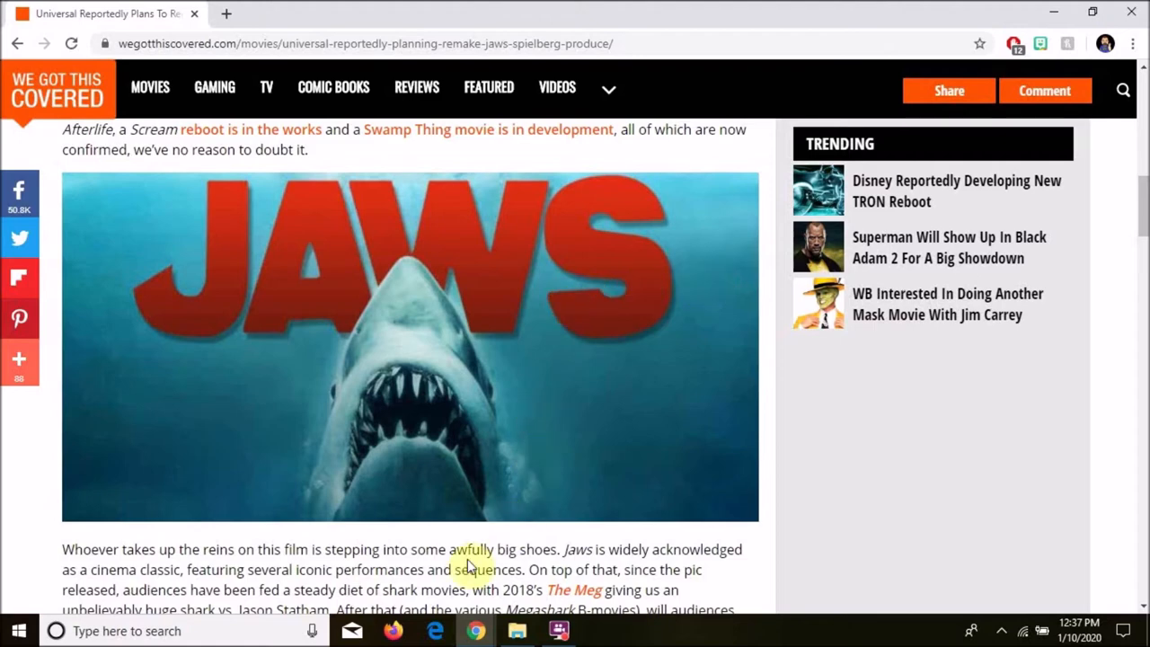
{"action": "mouse_move", "coordinate": [707, 453]}
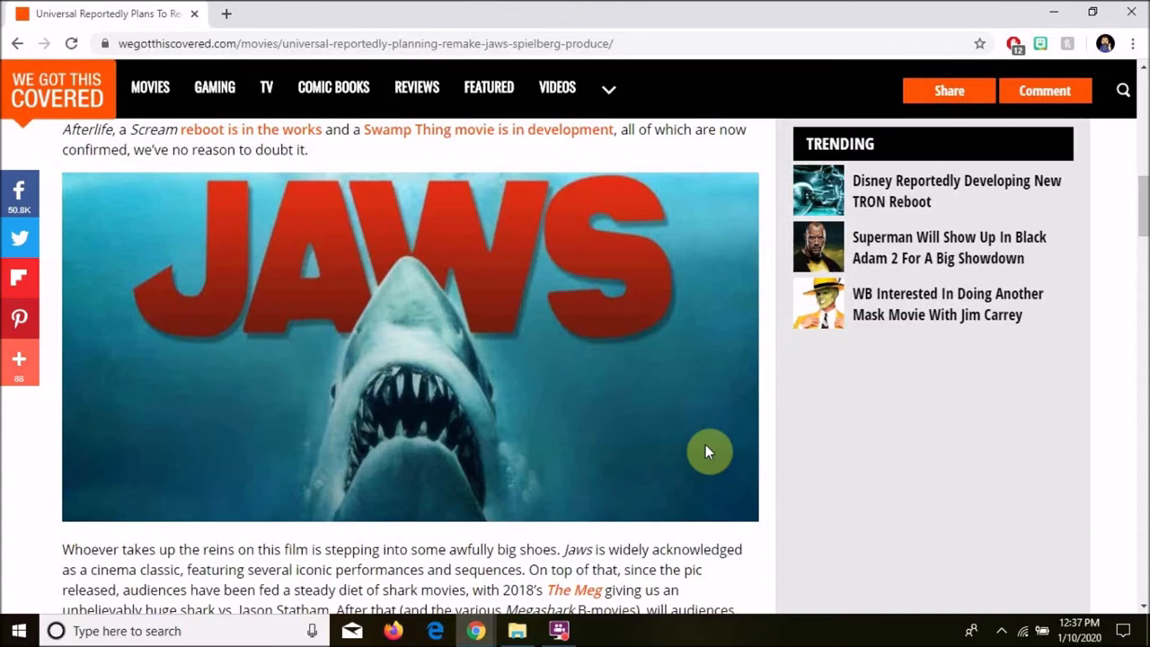
Step: Scroll to the article's closing paragraphs, tags, and 'What is your reaction?' vote results
{"action": "scroll", "scroll_direction": "down", "scroll_amount": 3}
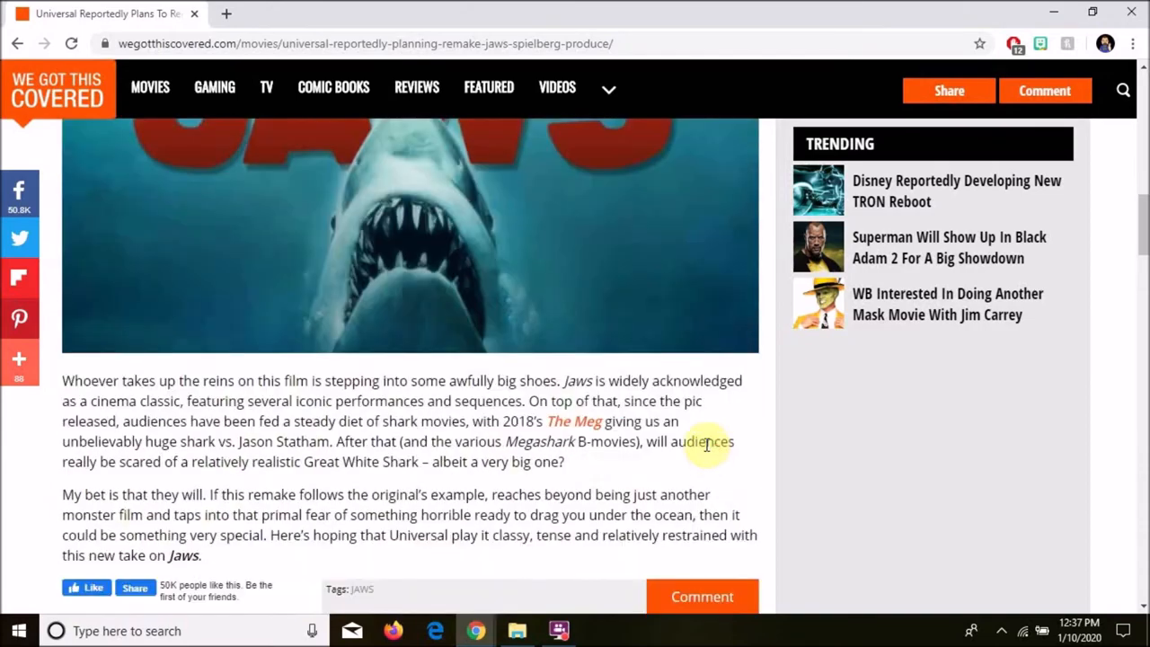
{"action": "scroll", "scroll_direction": "down", "scroll_amount": 3}
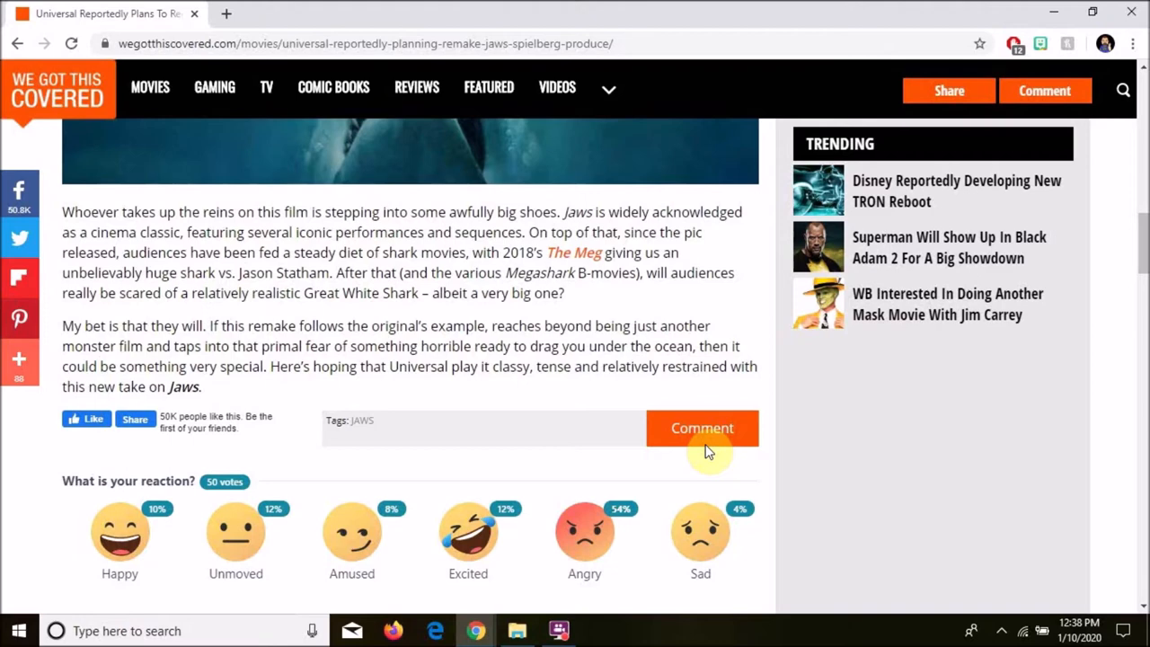
{"action": "mouse_move", "coordinate": [703, 454]}
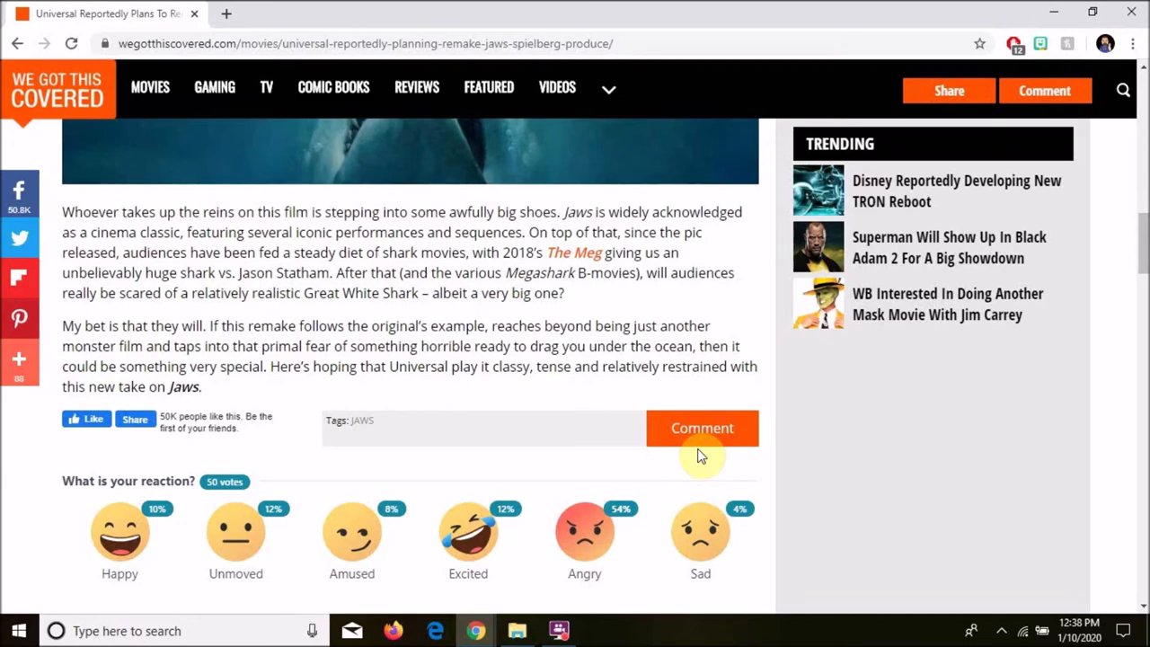
{"action": "mouse_move", "coordinate": [690, 462]}
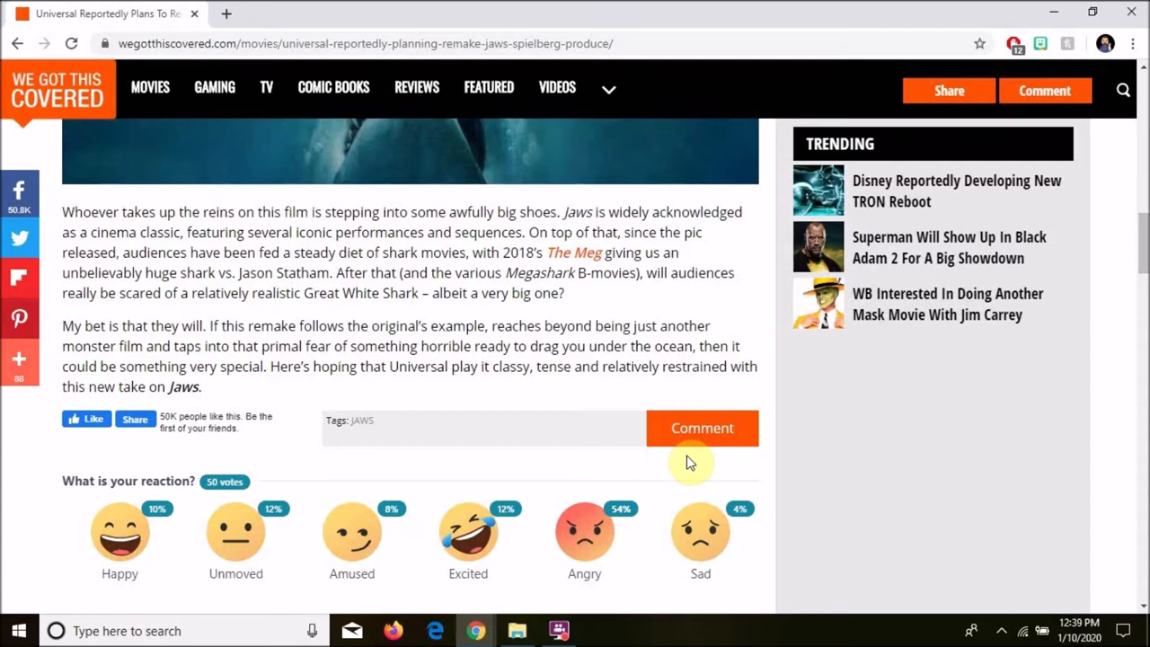
{"action": "mouse_move", "coordinate": [752, 388]}
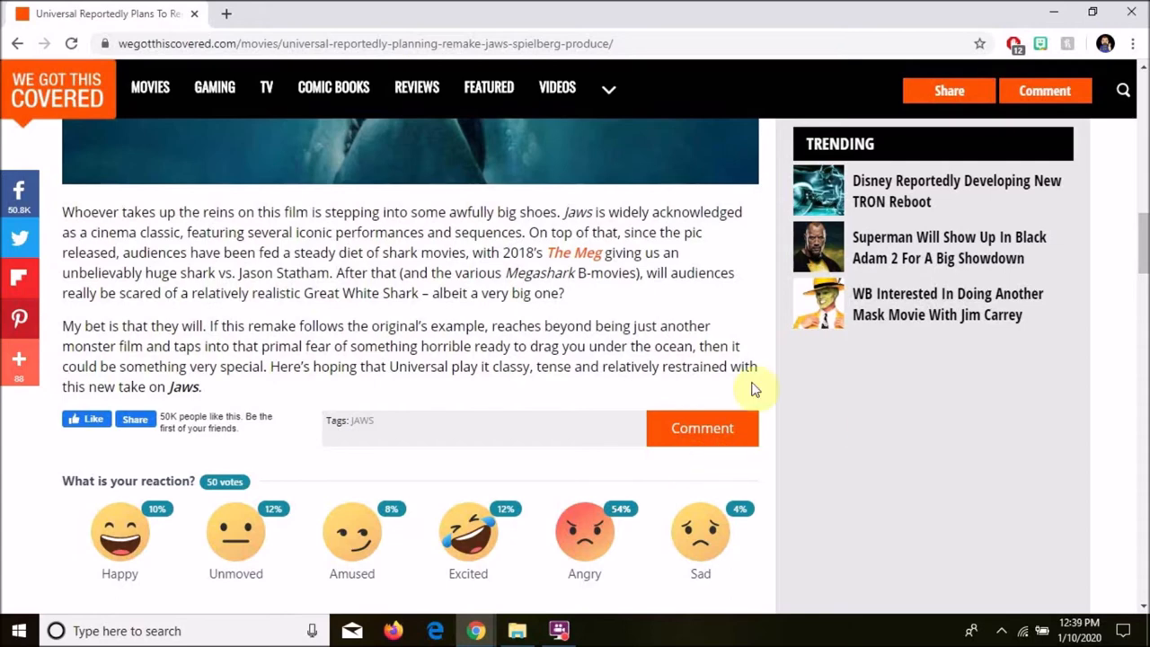
{"action": "mouse_move", "coordinate": [449, 372]}
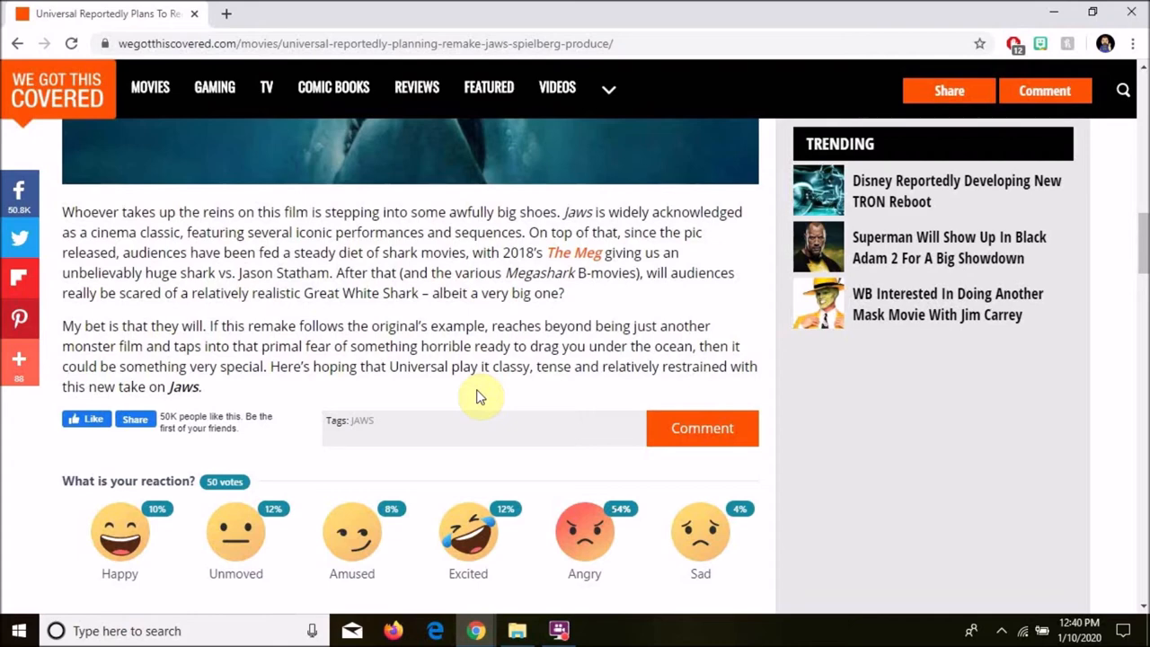
{"action": "mouse_move", "coordinate": [489, 395]}
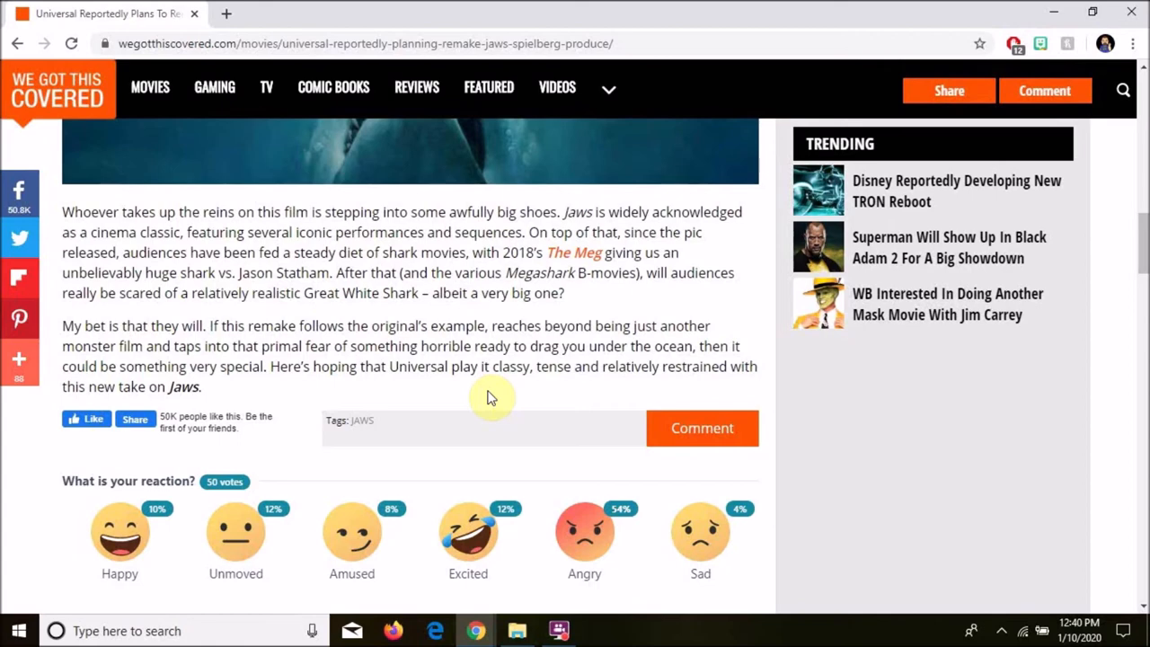
{"action": "mouse_move", "coordinate": [525, 386]}
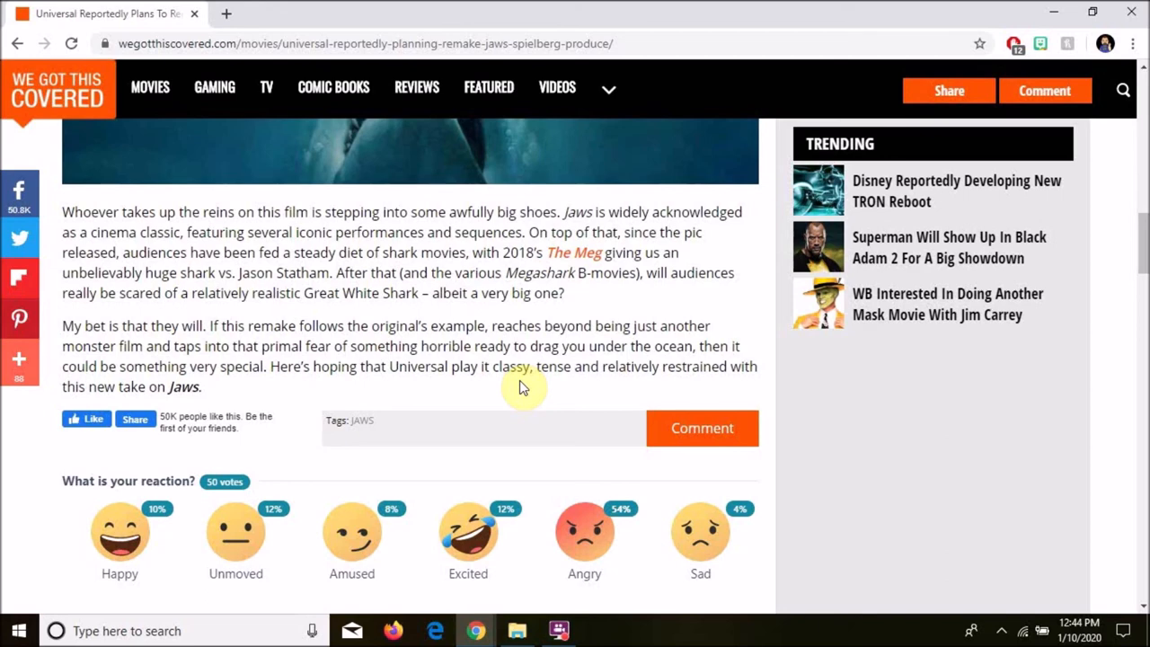
Step: Scroll back up until the full Jaws poster image is visible again
{"action": "scroll", "scroll_direction": "up", "scroll_amount": 3}
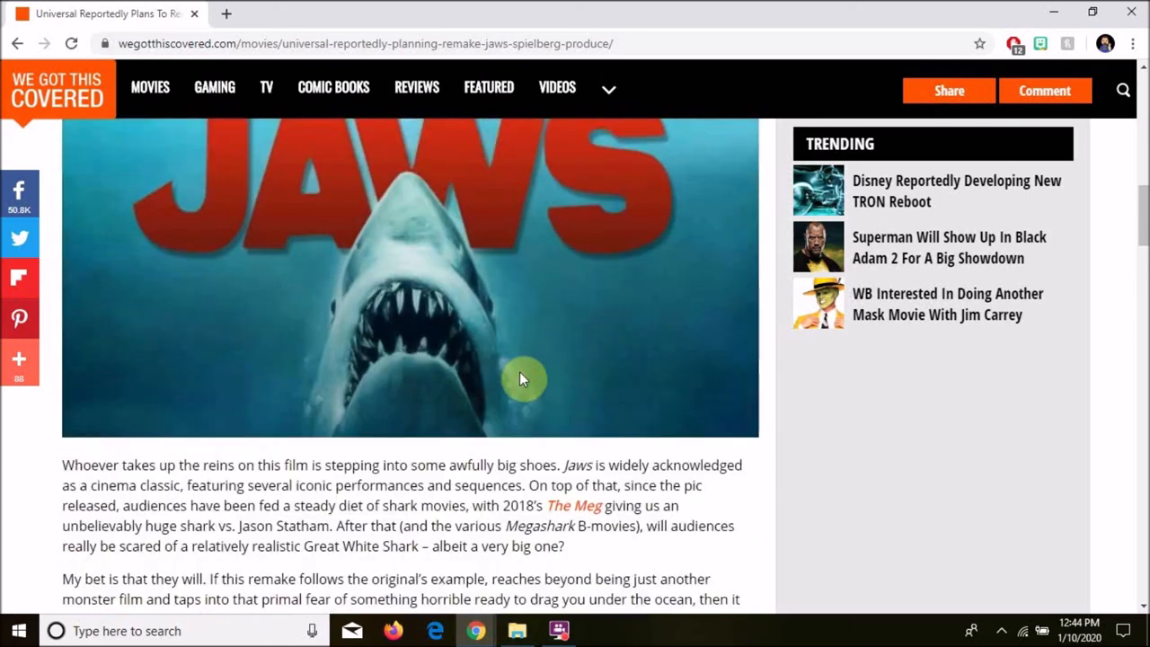
{"action": "scroll", "scroll_direction": "up", "scroll_amount": 3}
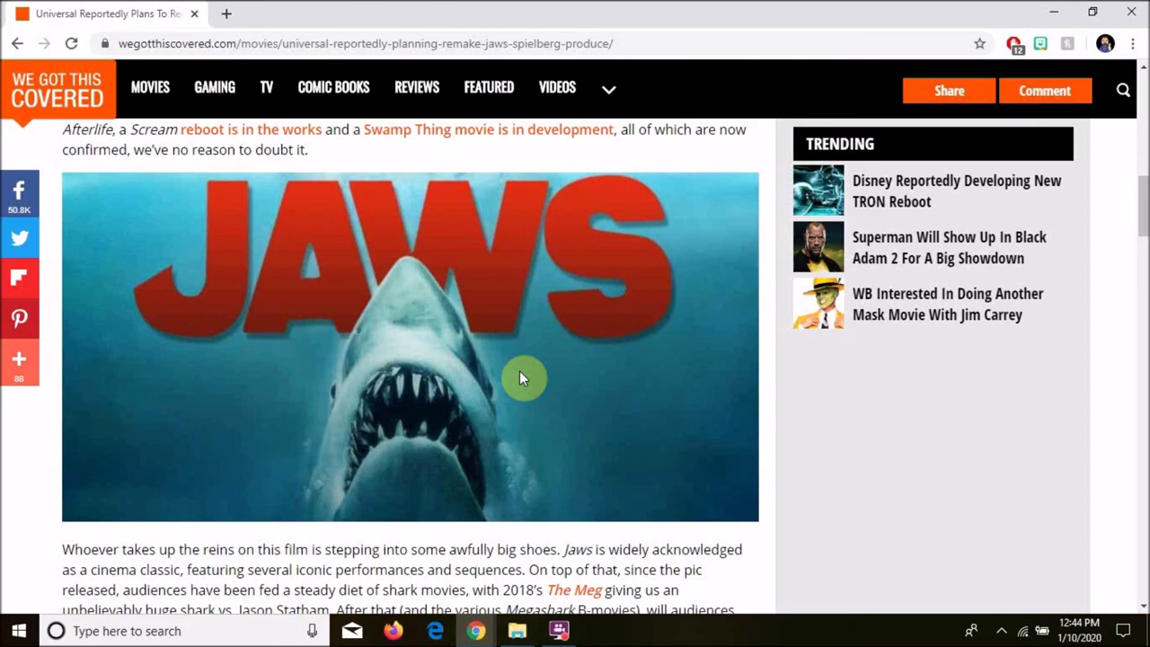
{"action": "mouse_move", "coordinate": [523, 378]}
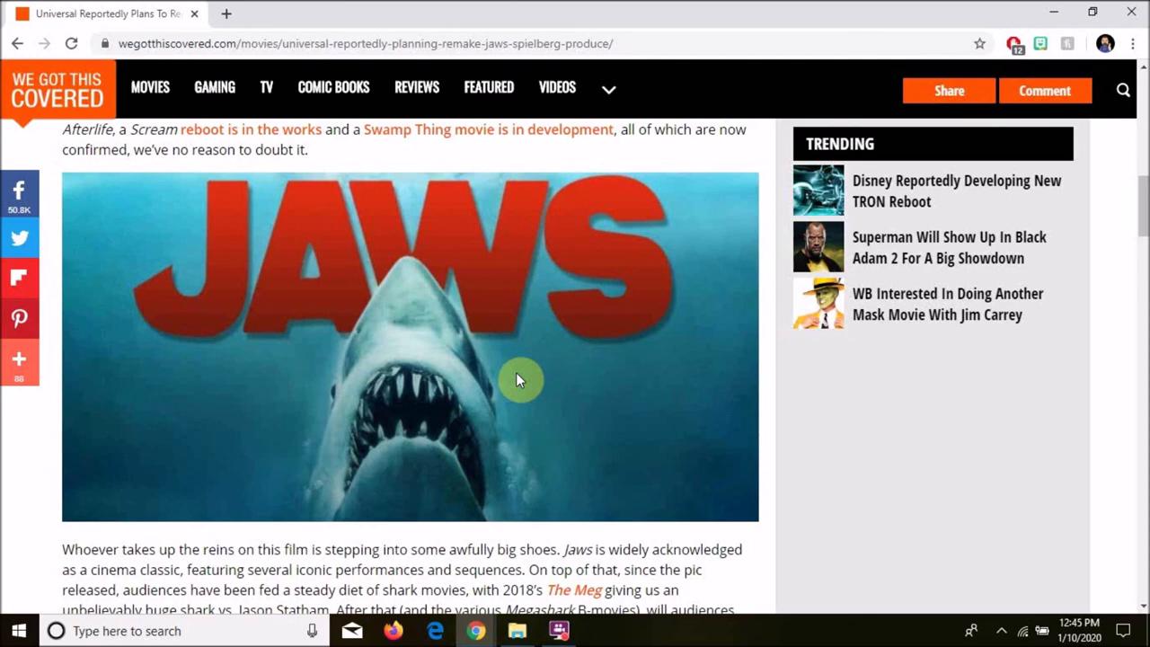
{"action": "mouse_move", "coordinate": [525, 402]}
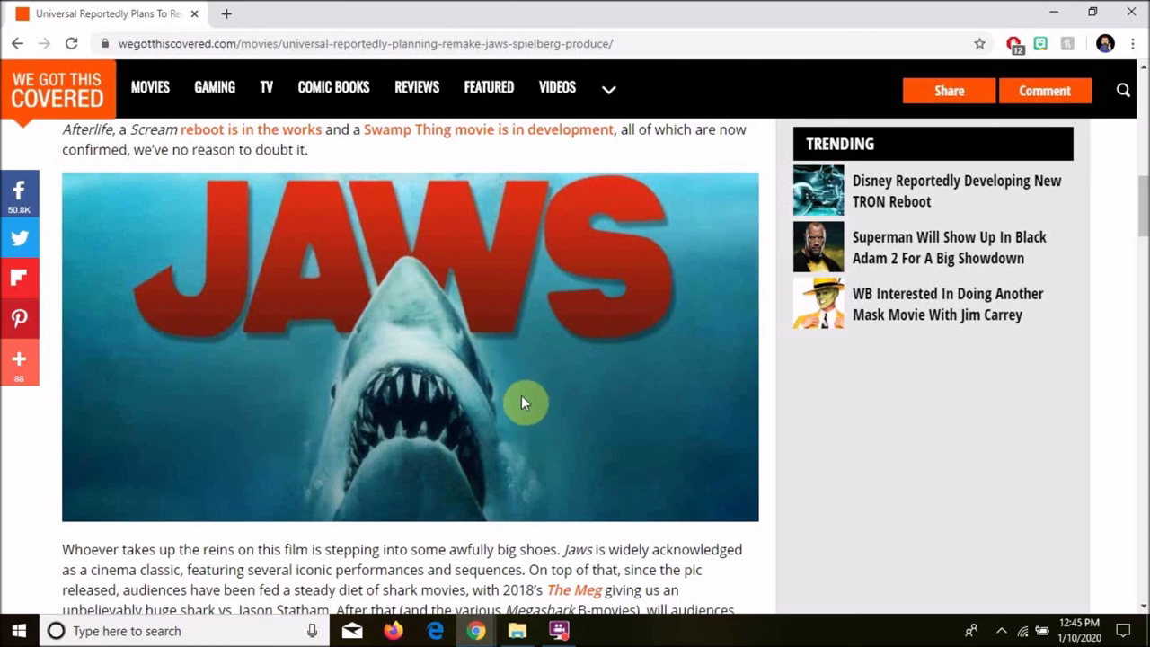